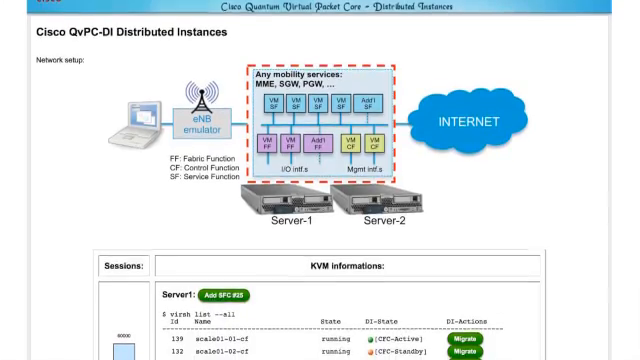
pyautogui.scroll(-3)
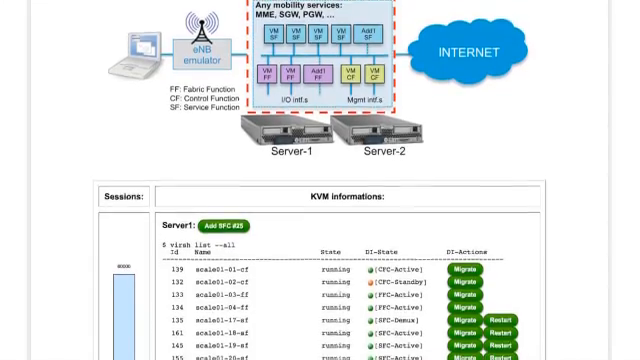
pyautogui.scroll(-3)
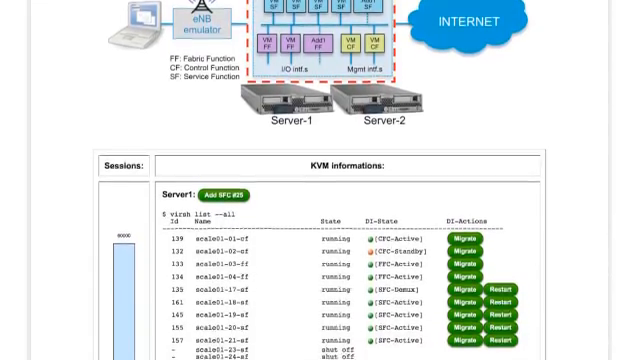
pyautogui.scroll(-3)
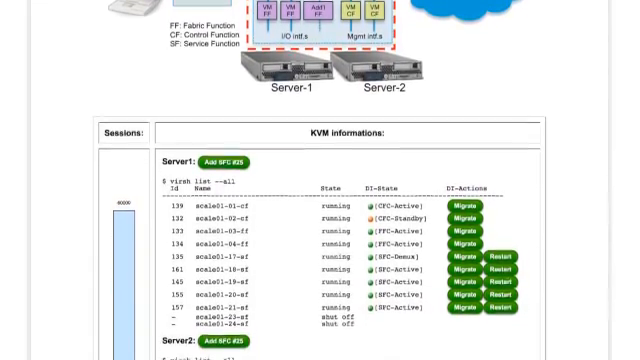
pyautogui.scroll(-3)
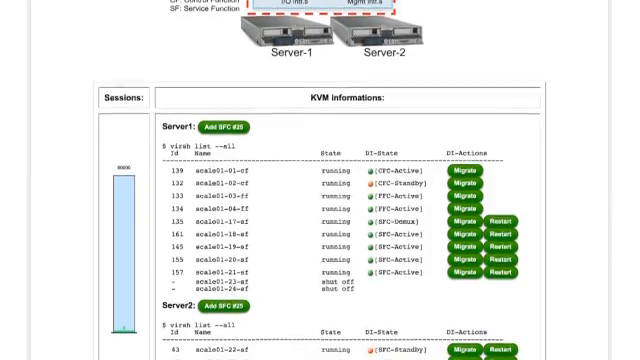
pyautogui.scroll(-3)
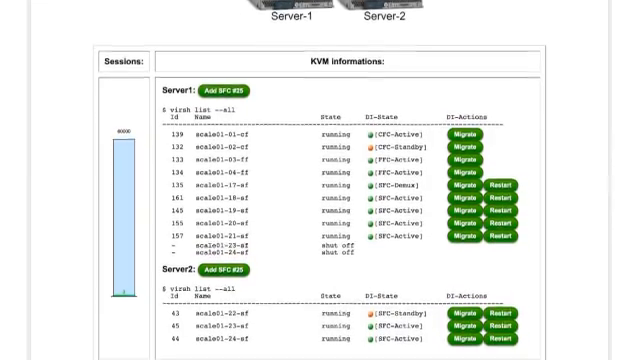
pyautogui.scroll(-3)
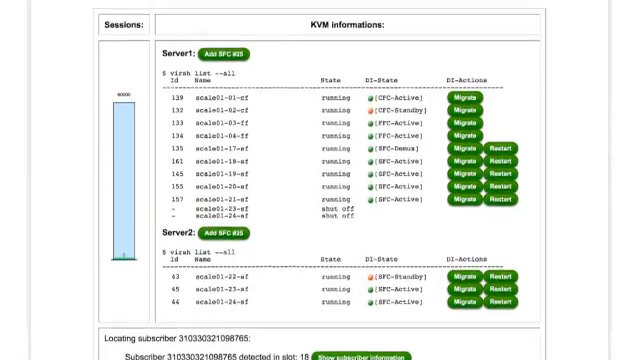
pyautogui.scroll(-3)
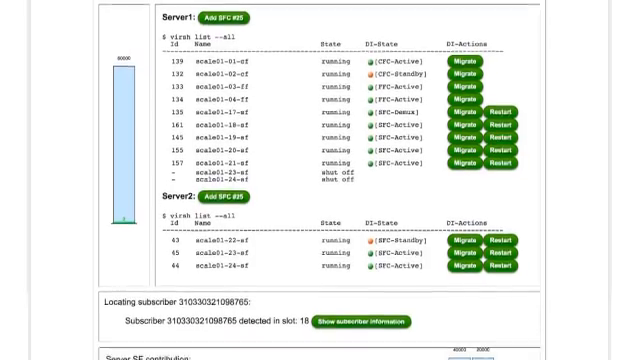
pyautogui.scroll(-3)
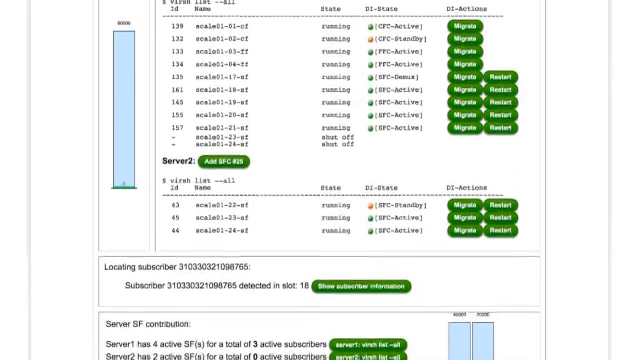
pyautogui.scroll(-3)
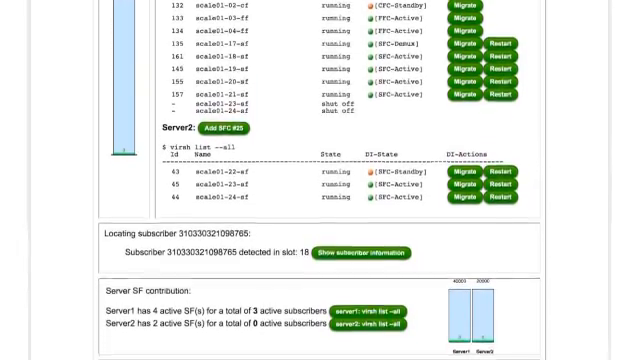
pyautogui.scroll(-3)
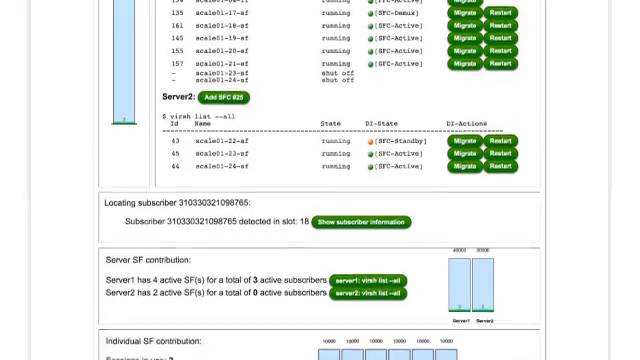
pyautogui.scroll(-3)
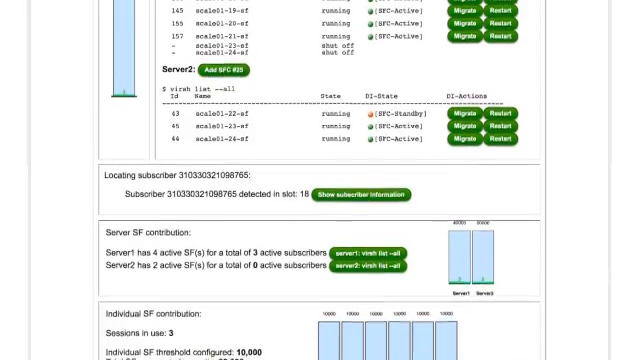
pyautogui.scroll(-3)
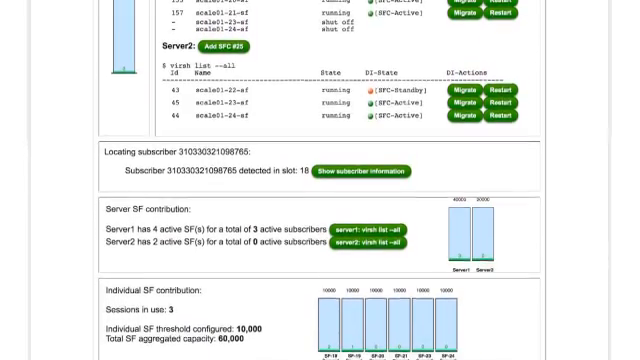